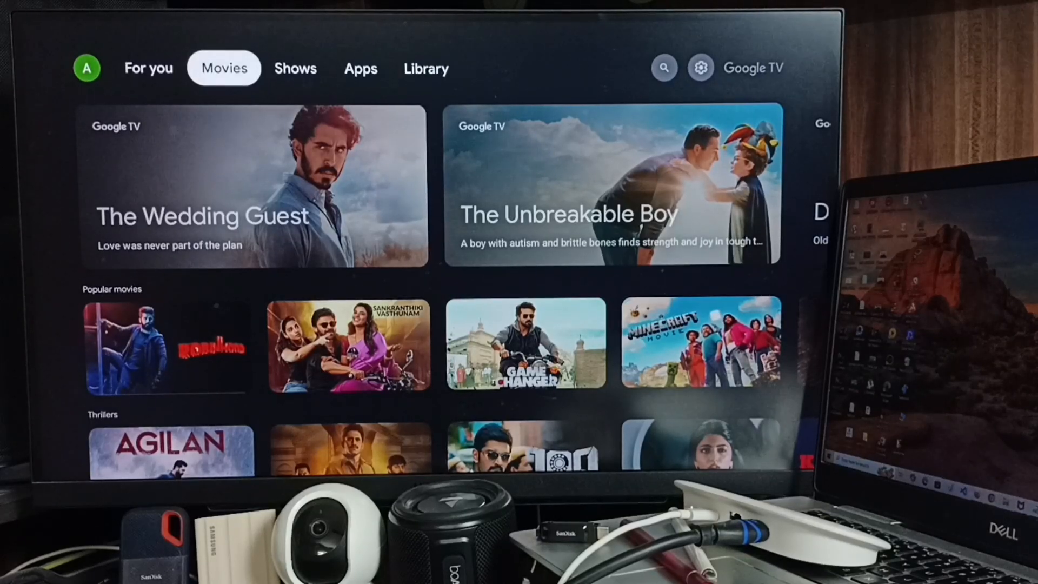
- Reach the About page showing the device model and Android TV OS version
click(666, 68)
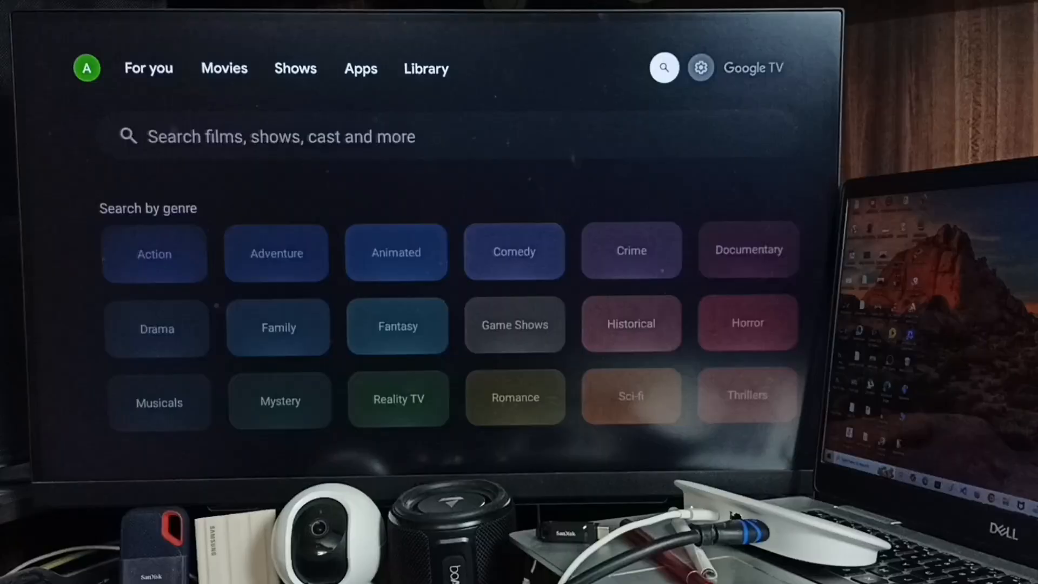
click(701, 67)
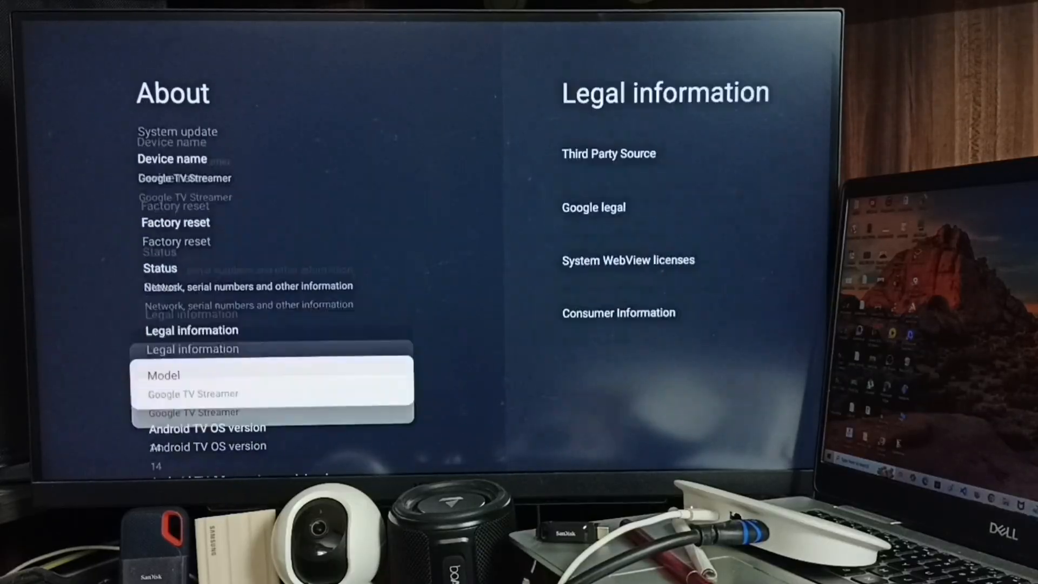
scroll(down, 3)
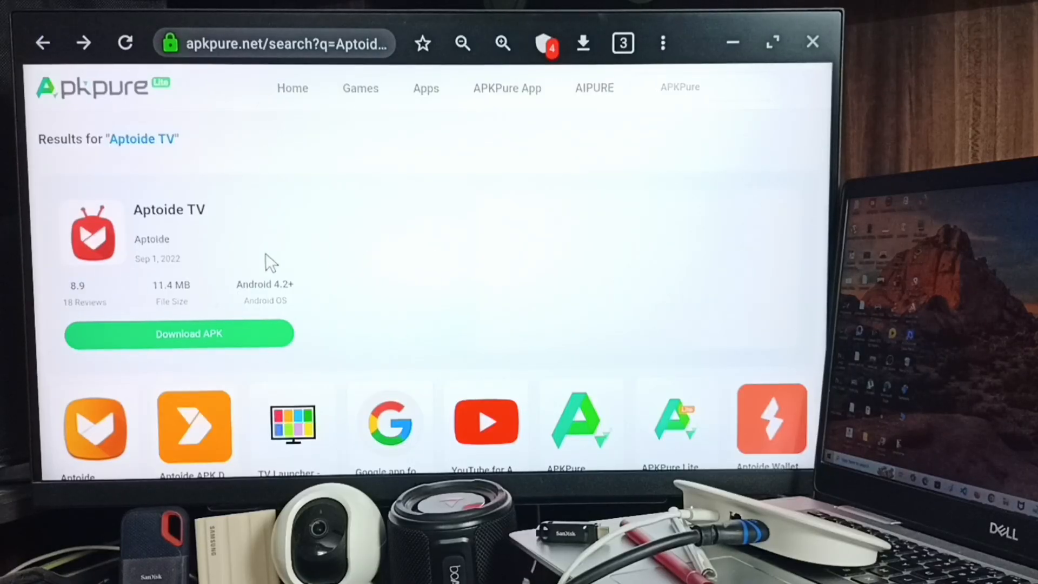
mouse_move(270, 362)
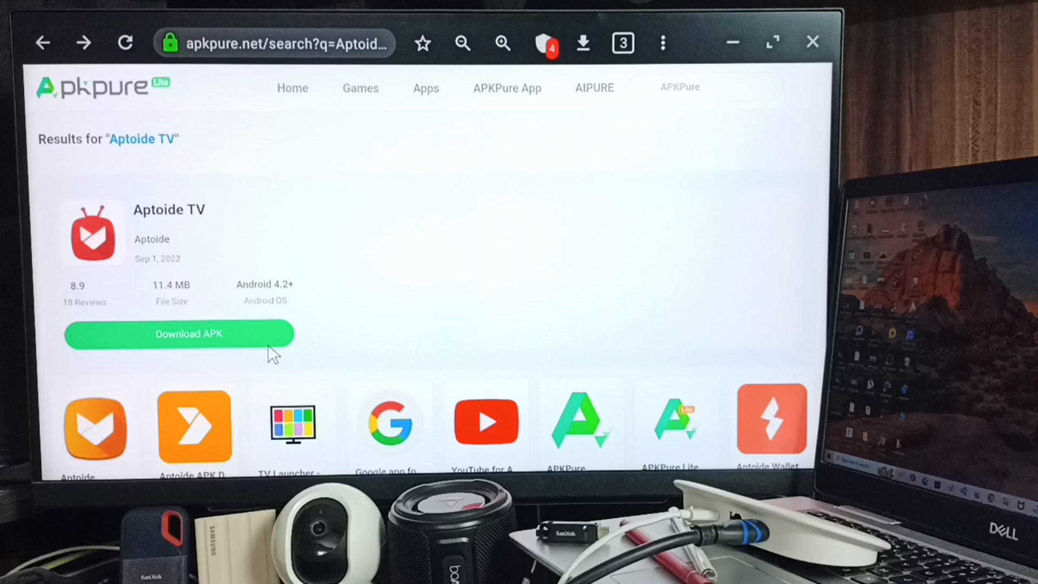
mouse_move(271, 352)
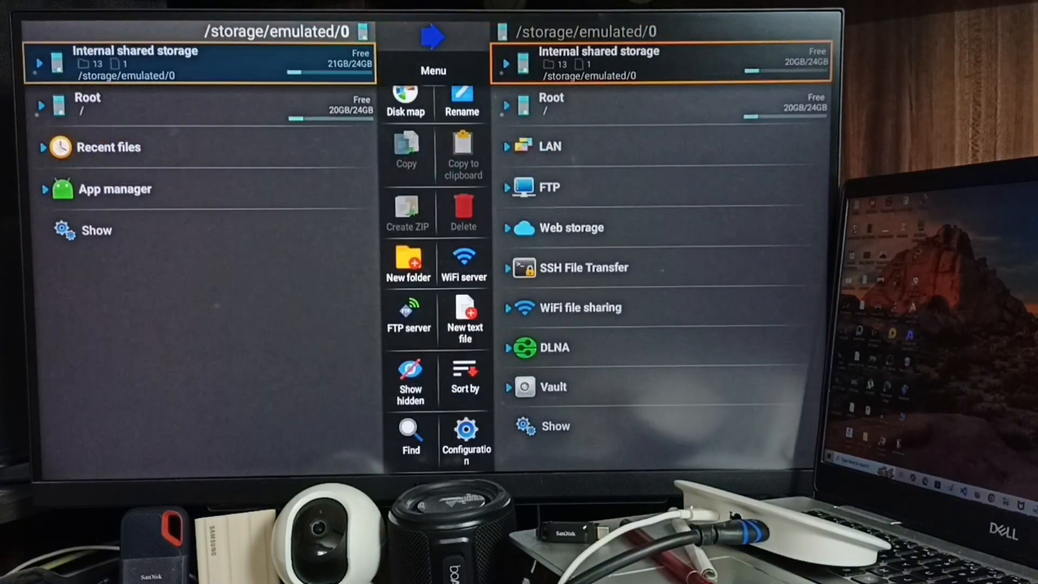
- Approve installing the downloaded Aptoide TV package from internal storage as an update
click(39, 63)
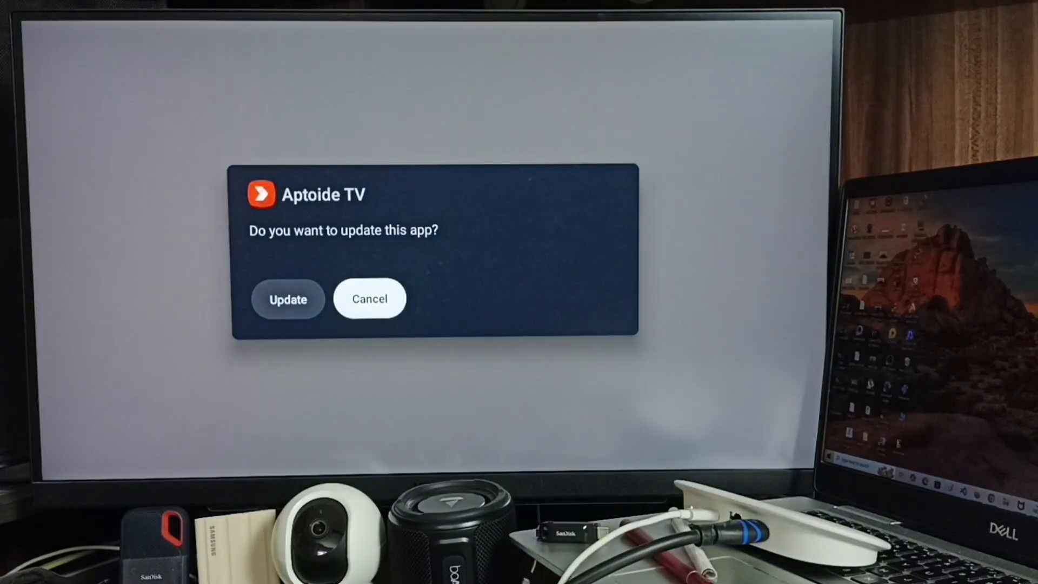
click(288, 299)
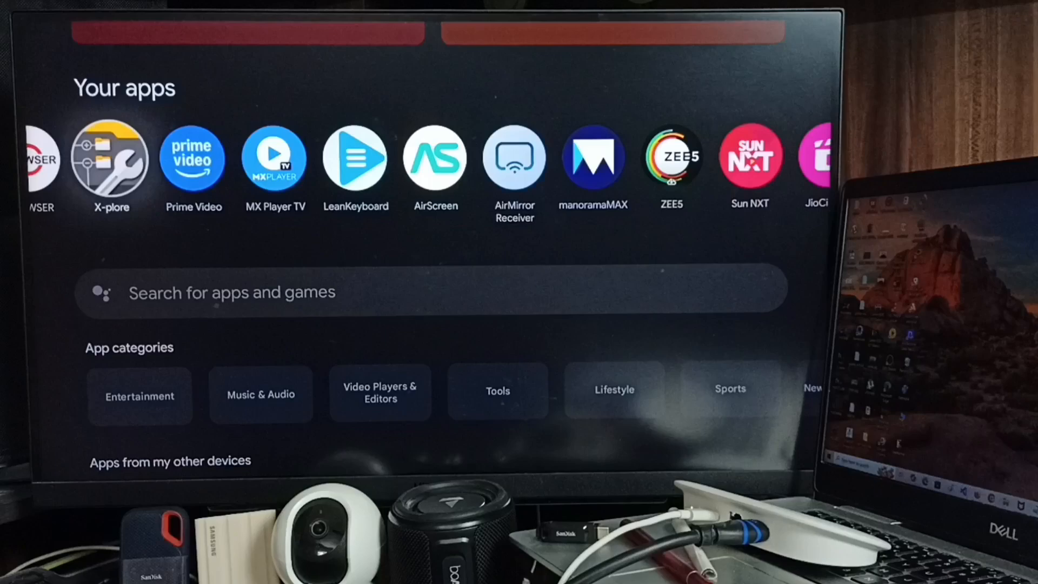
- Launch Aptoide TV from the end of the Your apps row
scroll(right, 3)
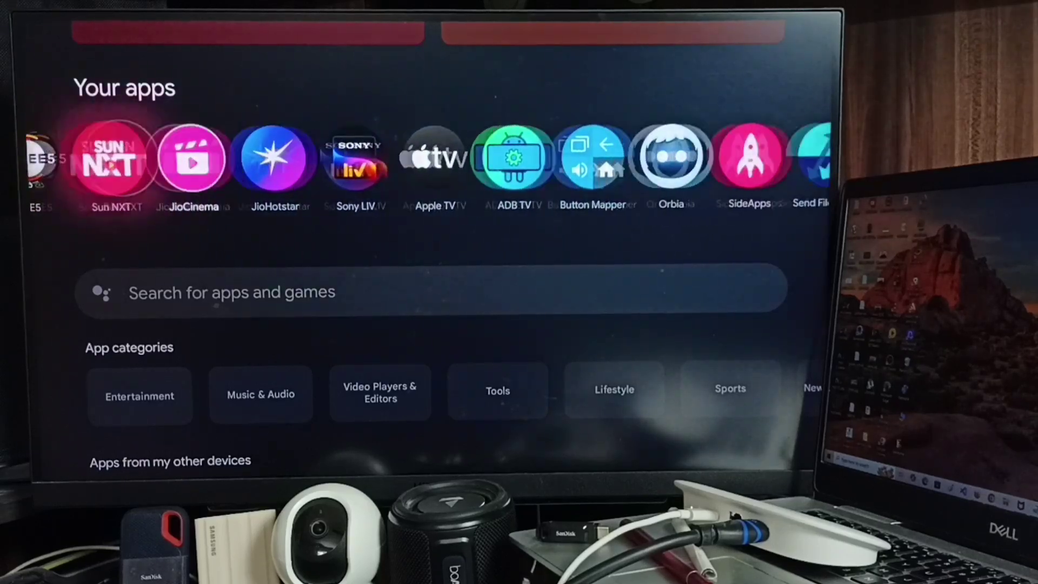
scroll(right, 3)
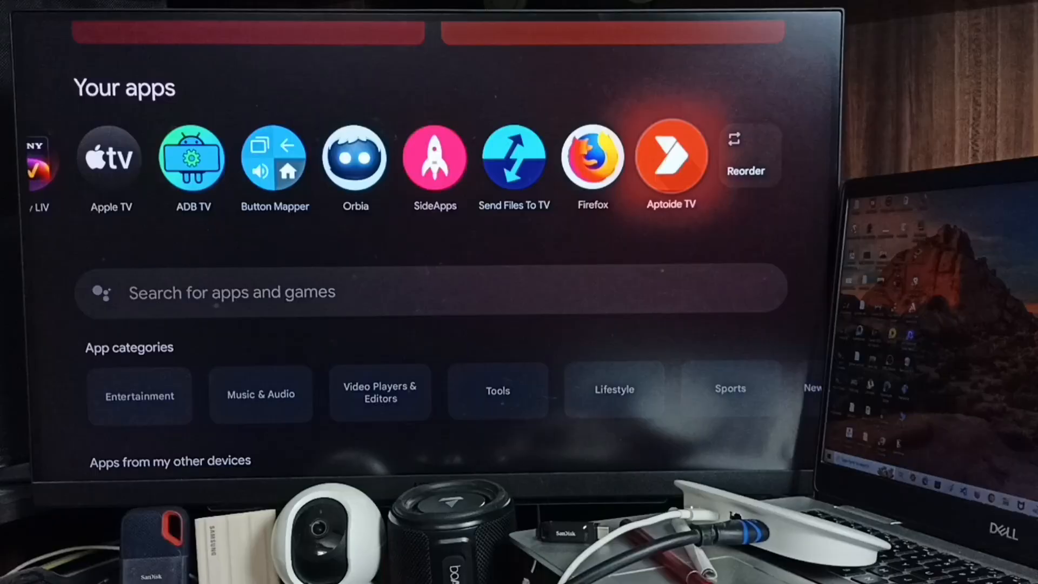
click(672, 157)
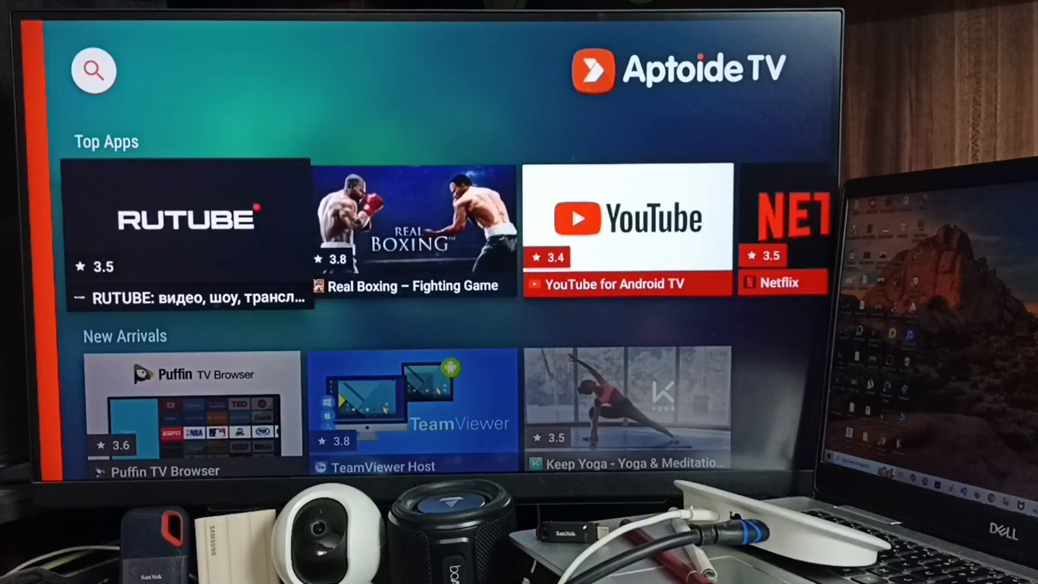
- Install TikTok for Android TV from the Aptoide TV Top Apps row
scroll(right, 3)
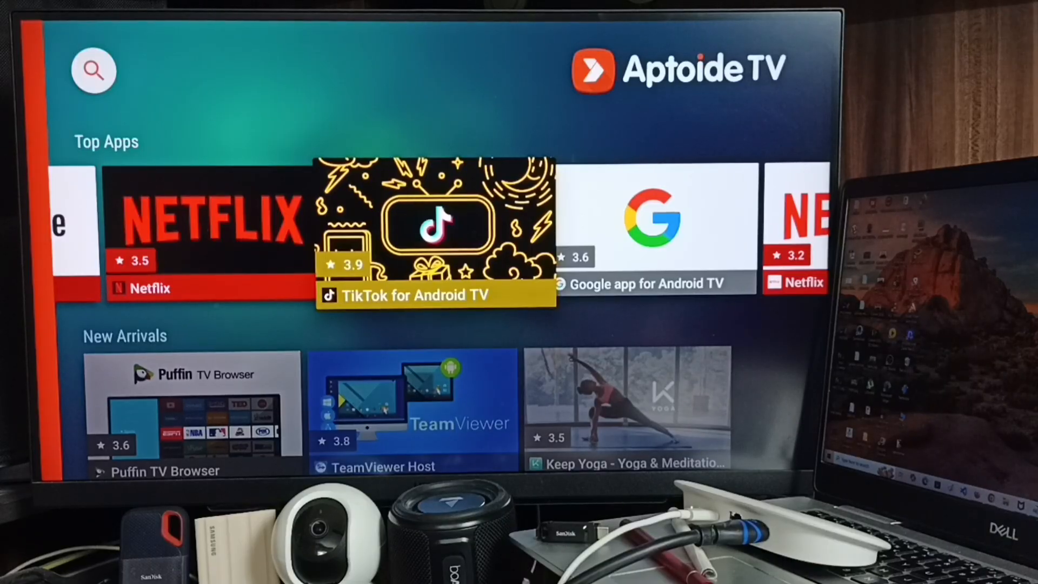
click(433, 234)
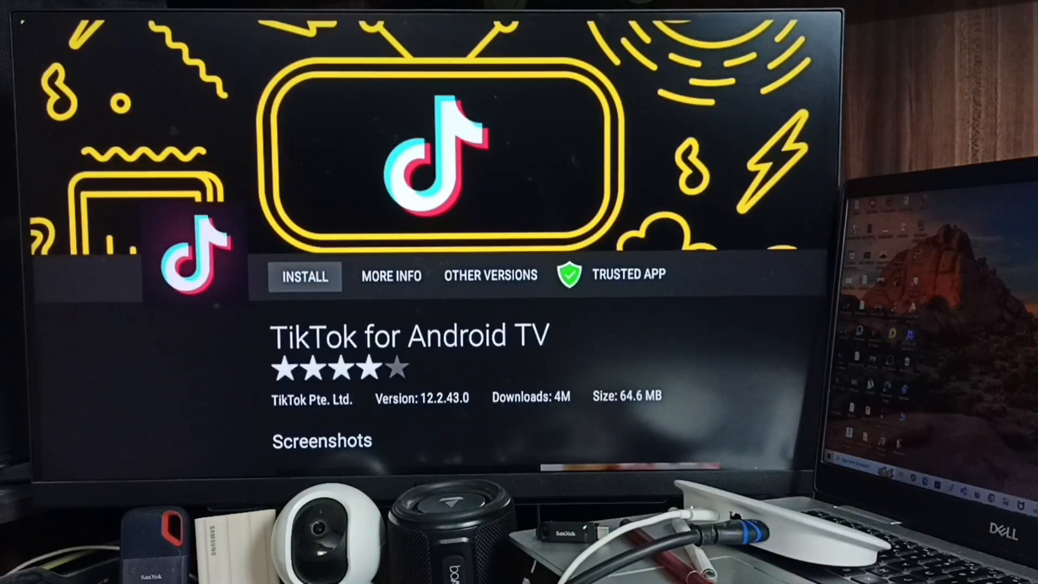
click(305, 277)
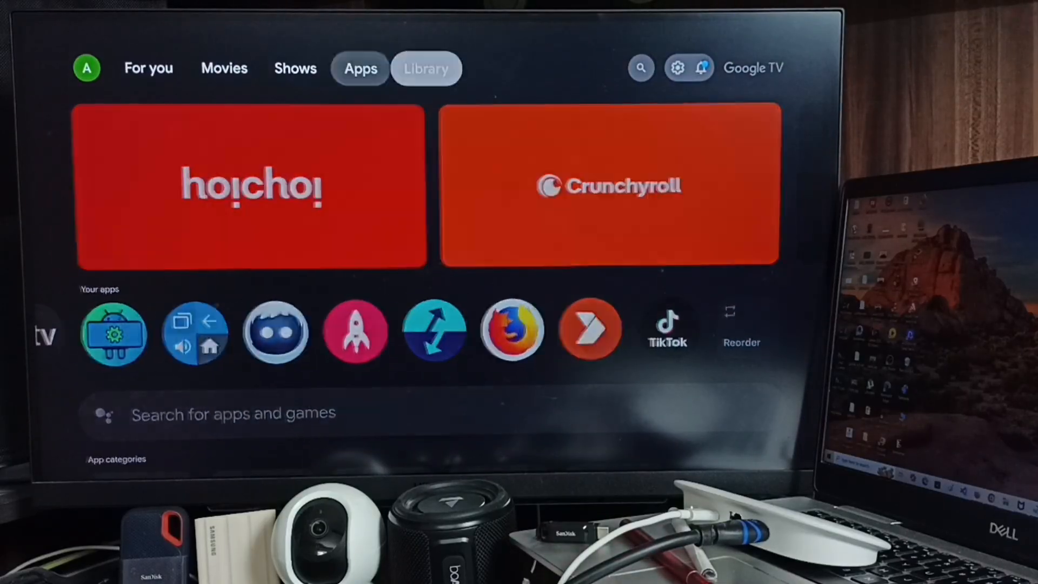
- Show the quick settings panel with Wi-Fi, Bluetooth and notifications
click(701, 69)
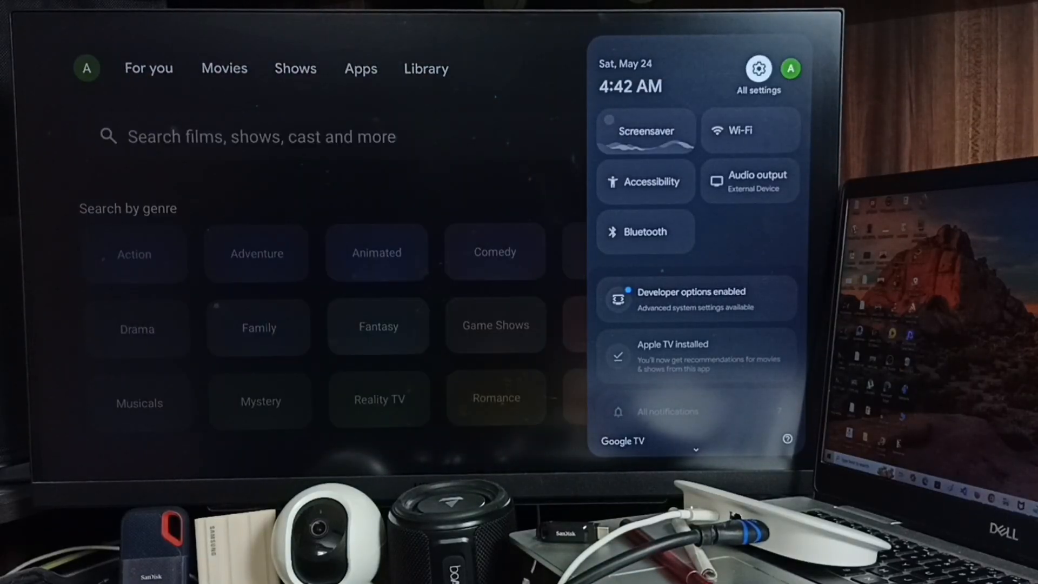